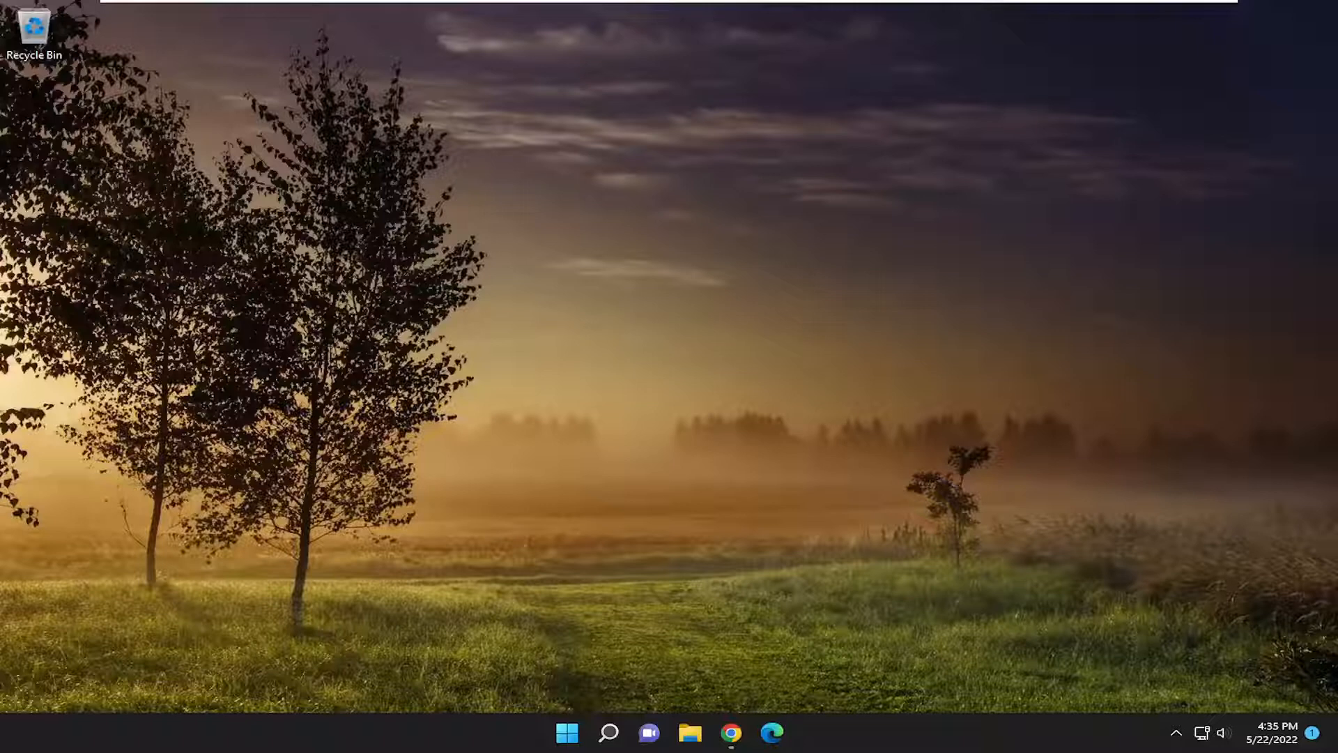
mouse_move(753, 615)
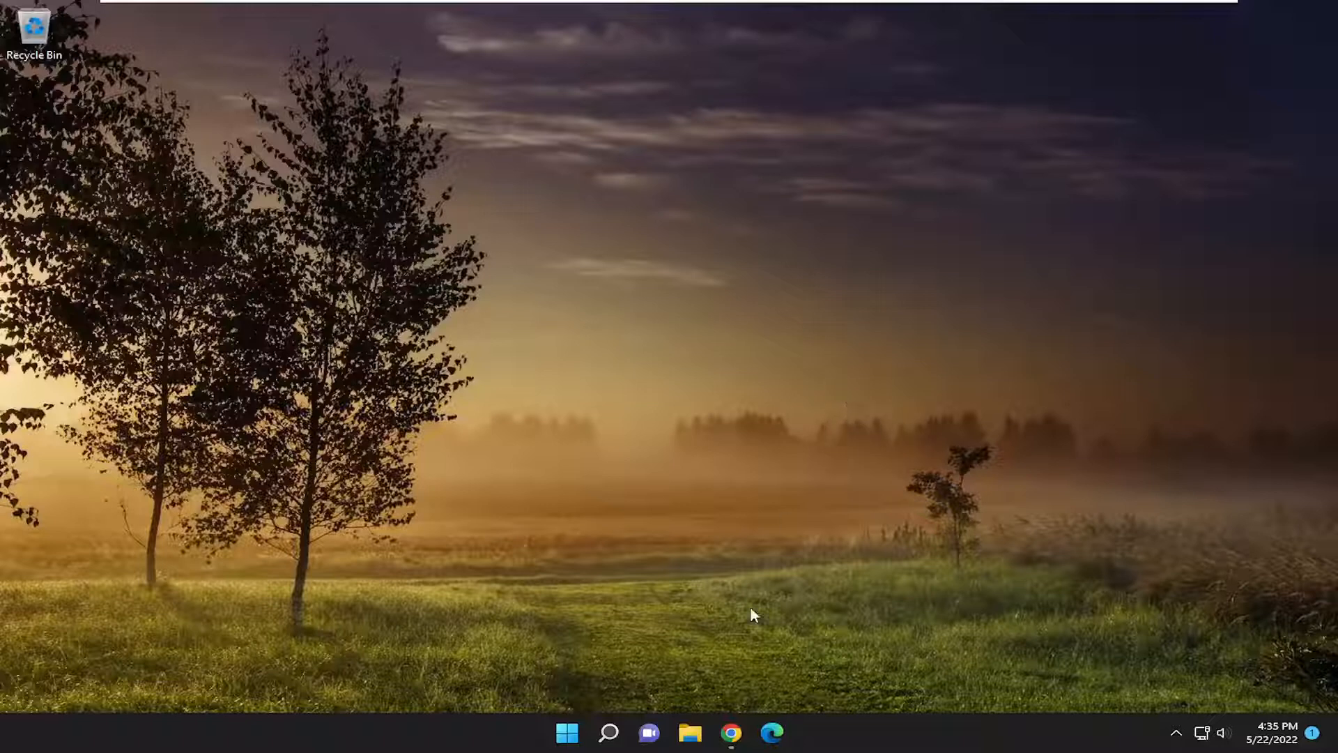
Download the Realtek LAN driver zip from Intel's page, accepting the Intel license agreement
click(729, 731)
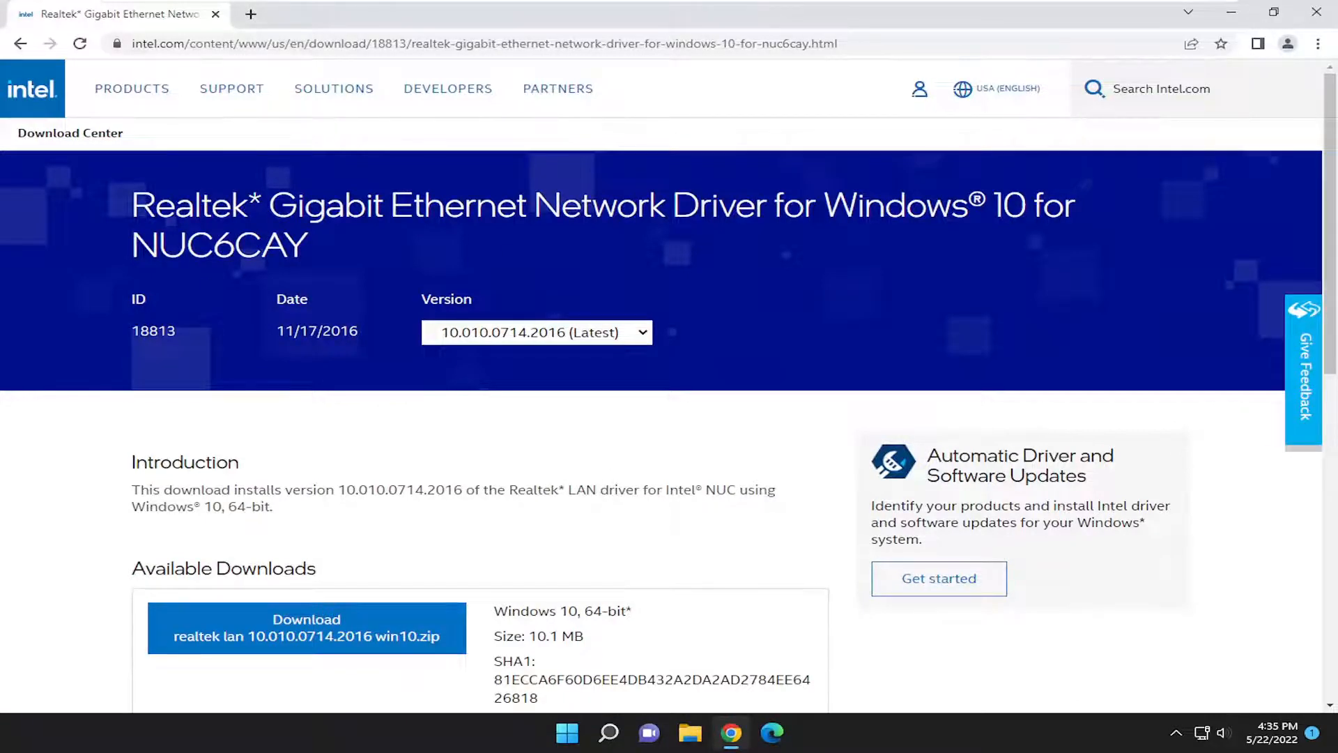
scroll(down, 3)
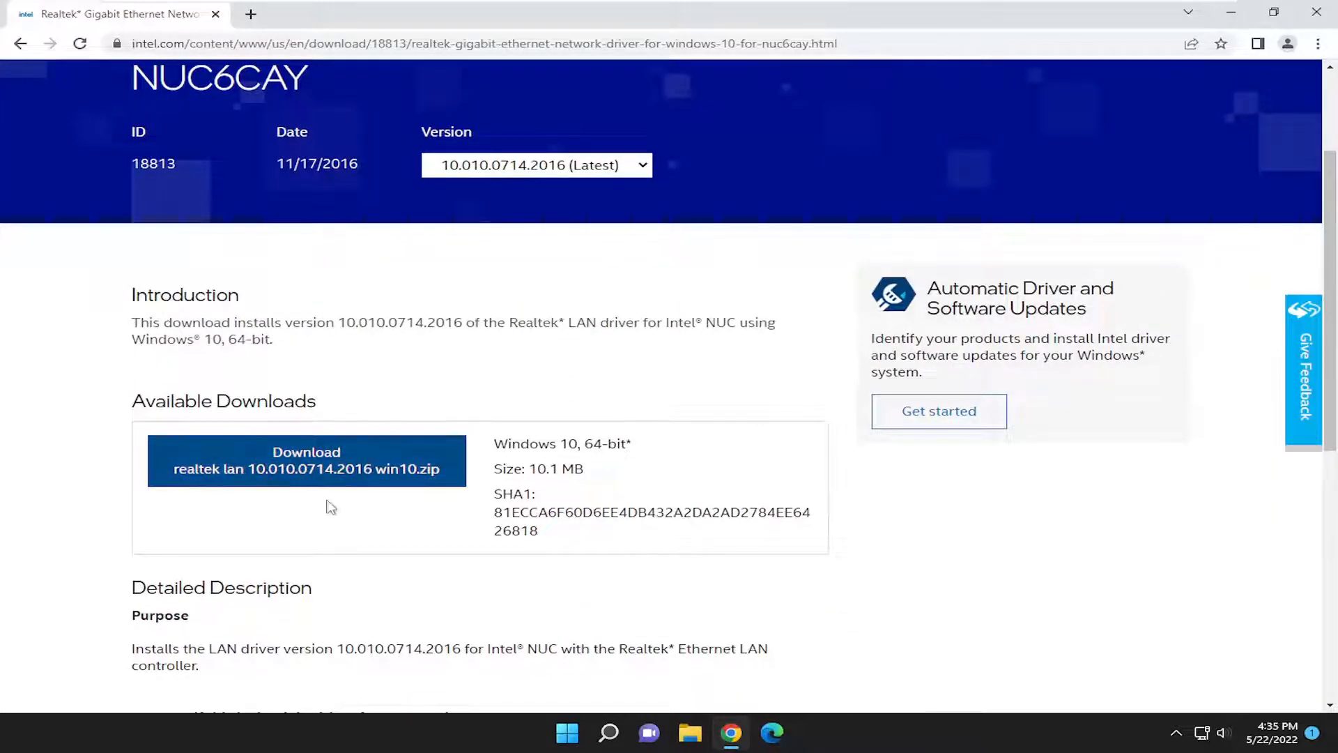
click(305, 461)
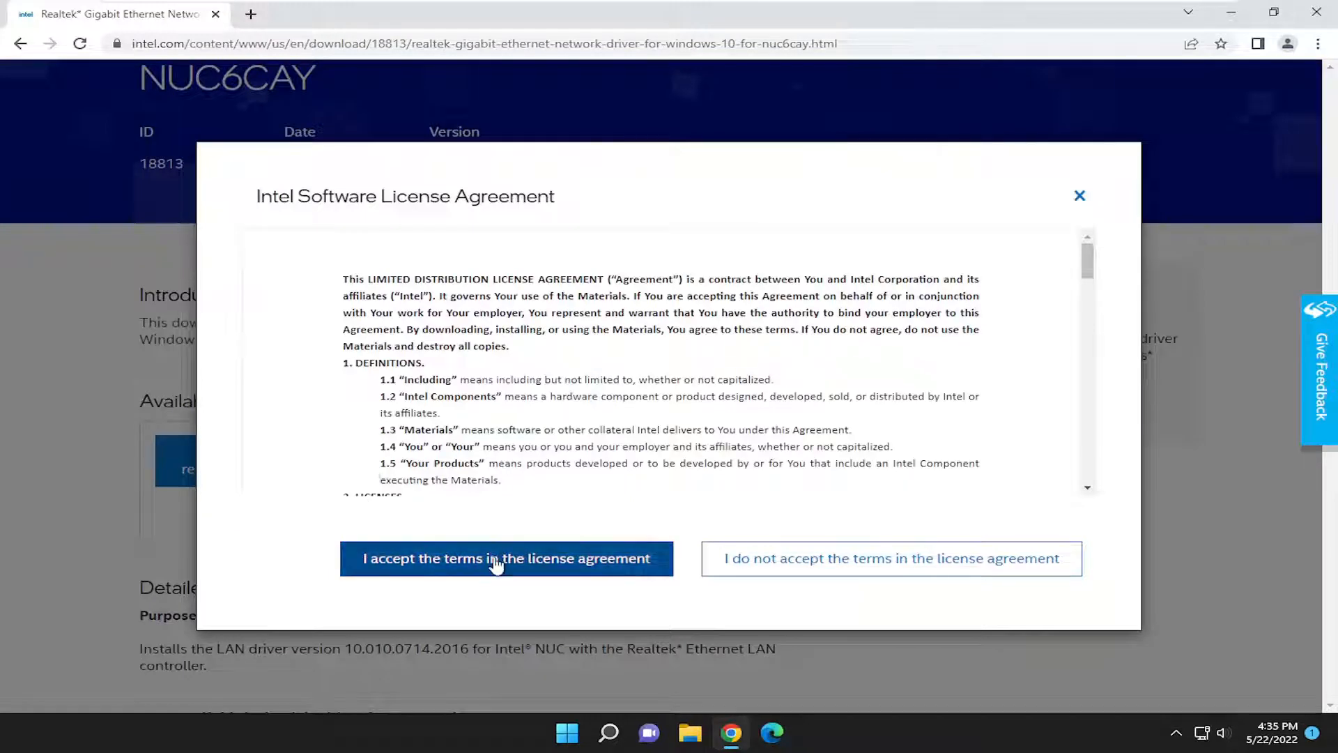
click(506, 558)
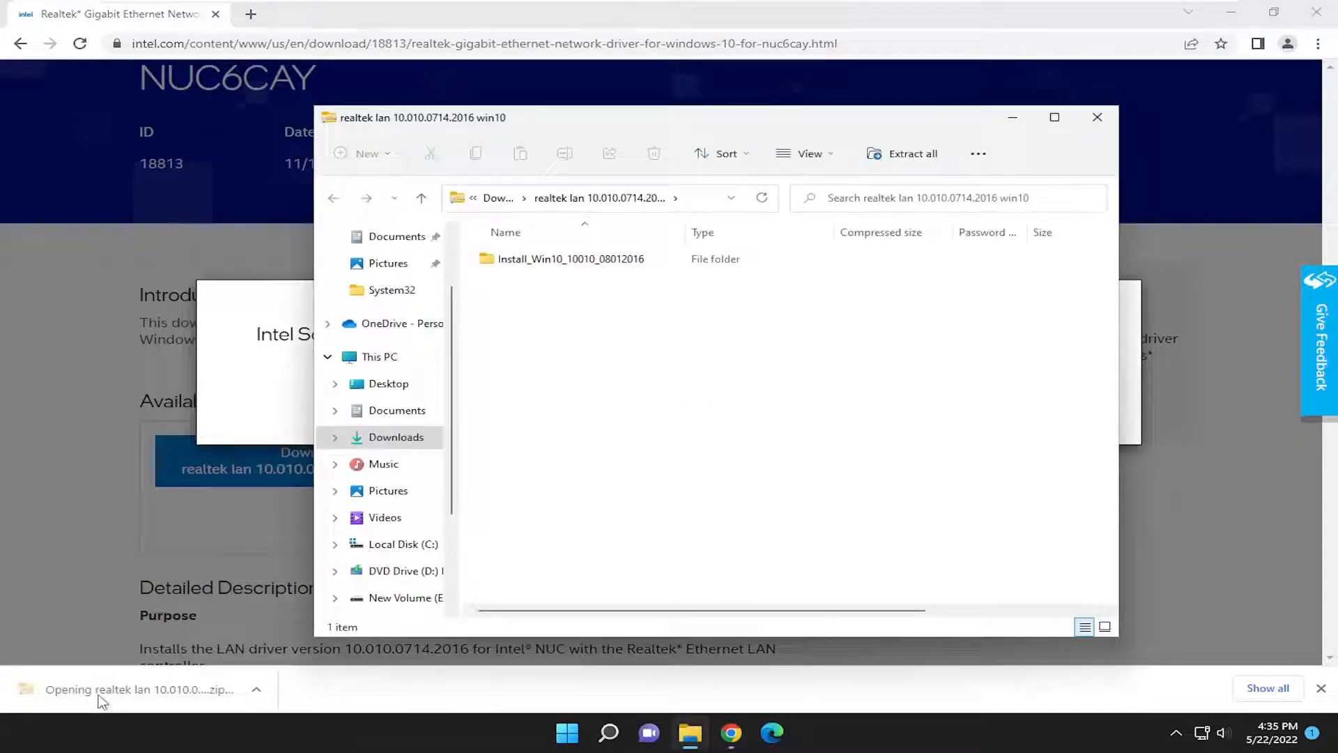
Browse into the archive's Install_Win10_10010_08012016 folder and select the setup application
click(570, 259)
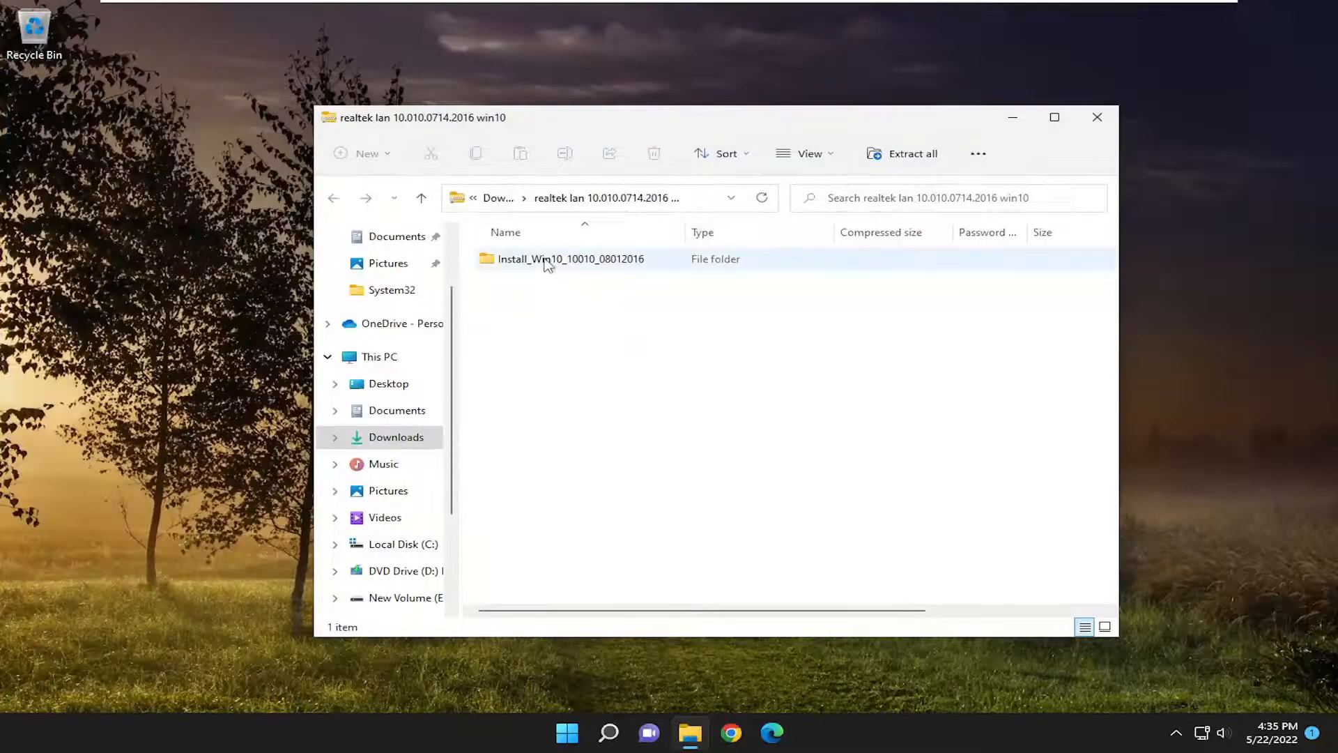
double_click(570, 259)
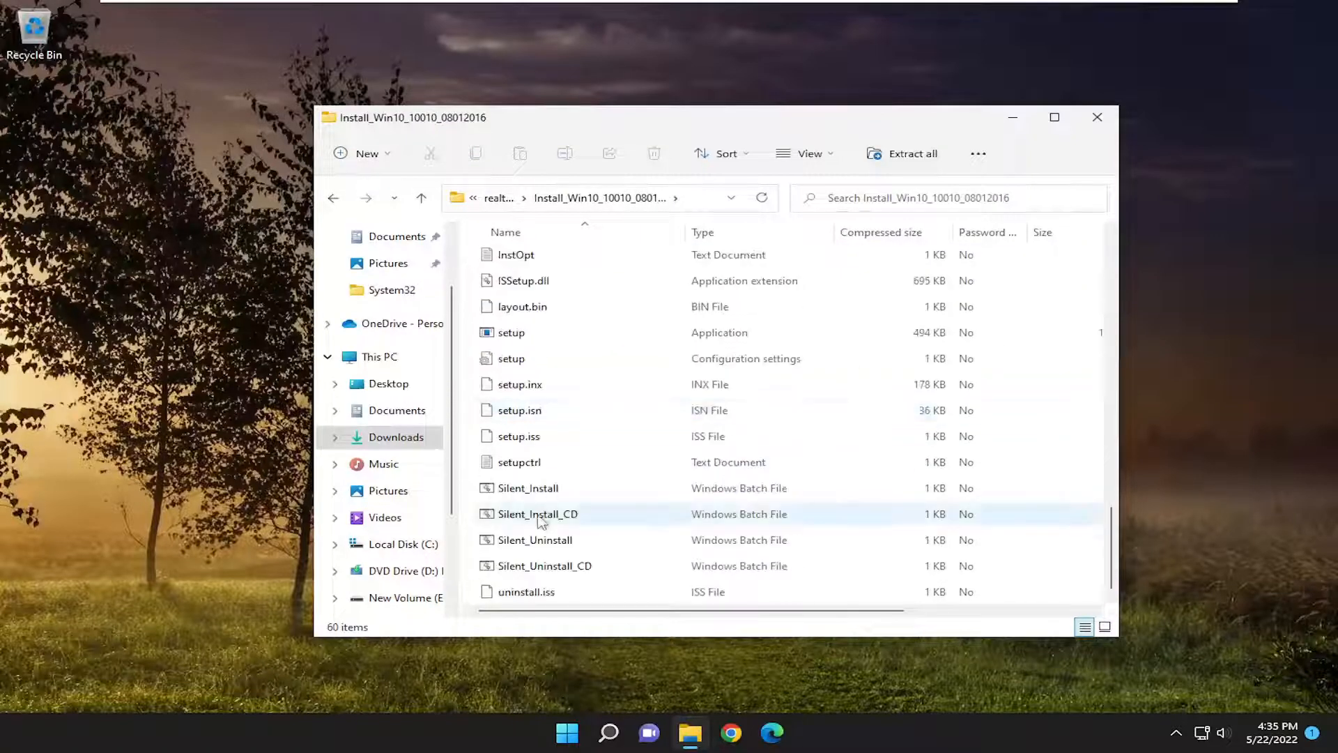
click(510, 331)
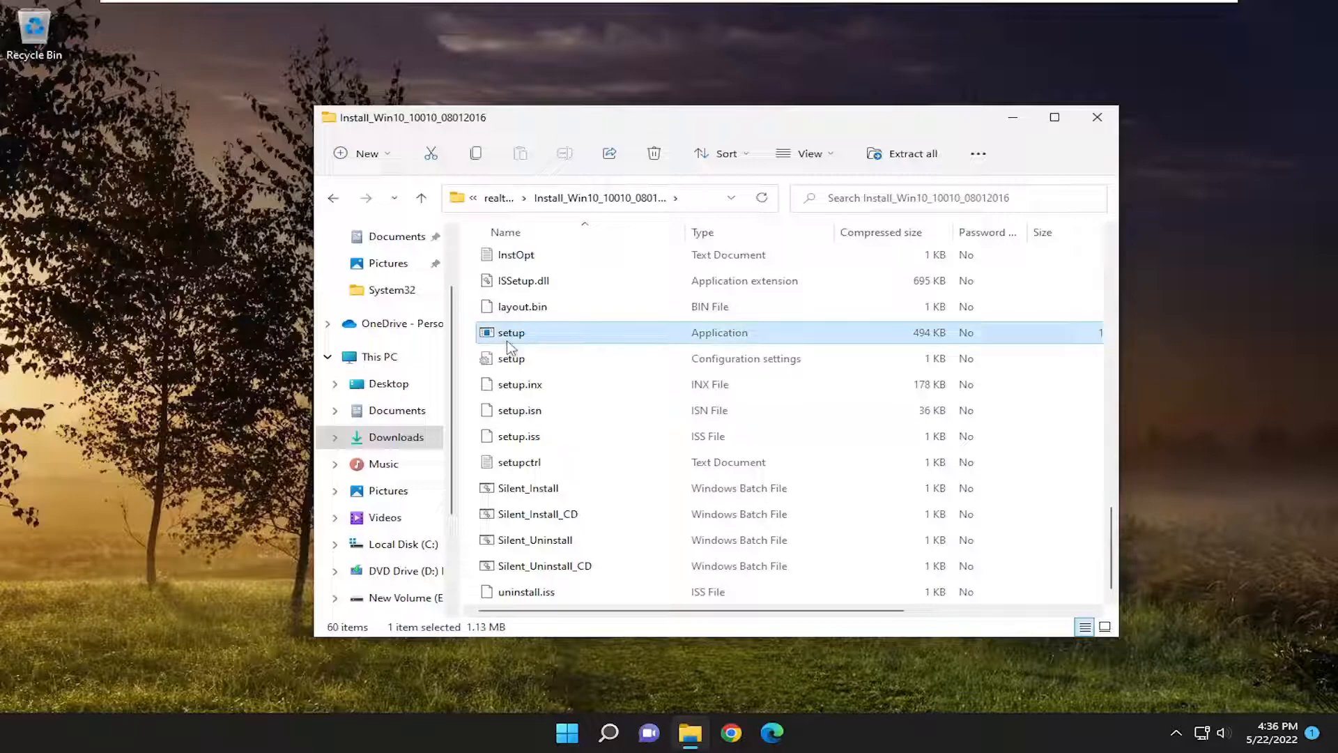
Launch setup, allow UAC changes, and proceed through Welcome to start installing the Realtek driver
double_click(510, 332)
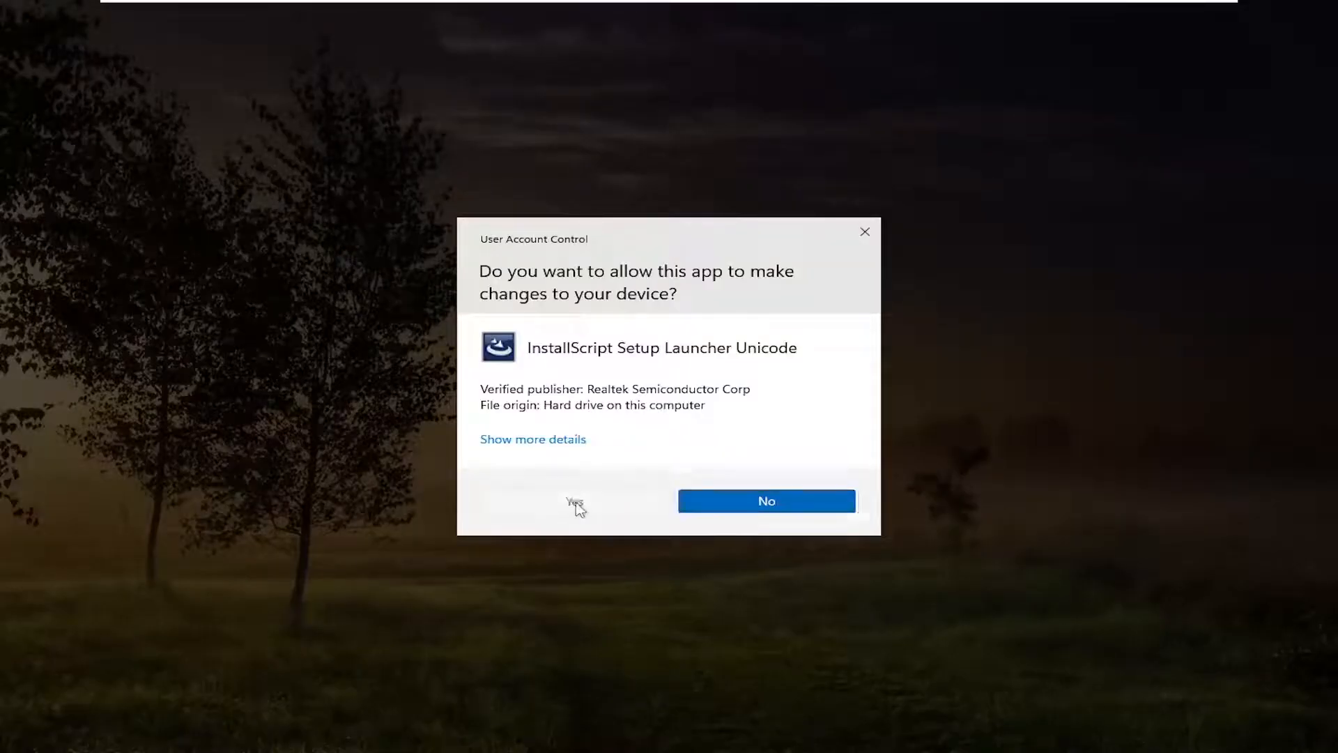
click(575, 500)
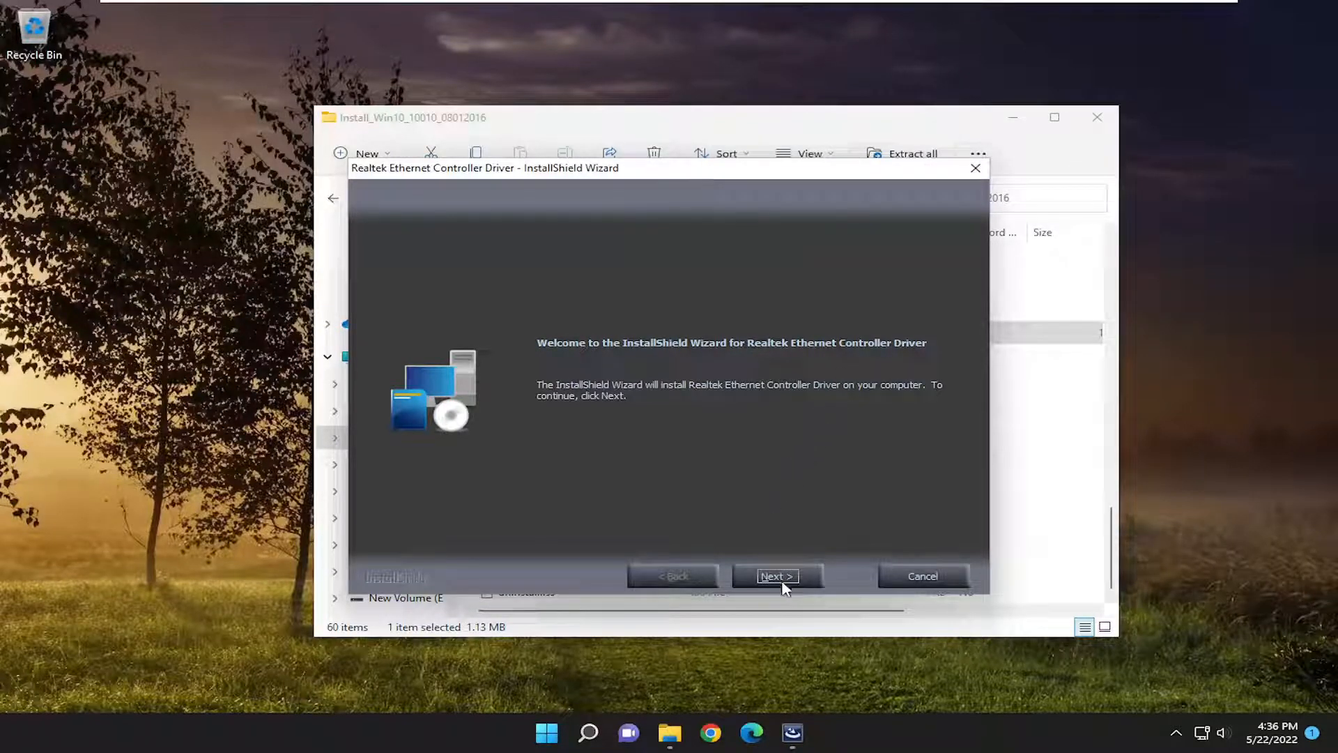
click(776, 575)
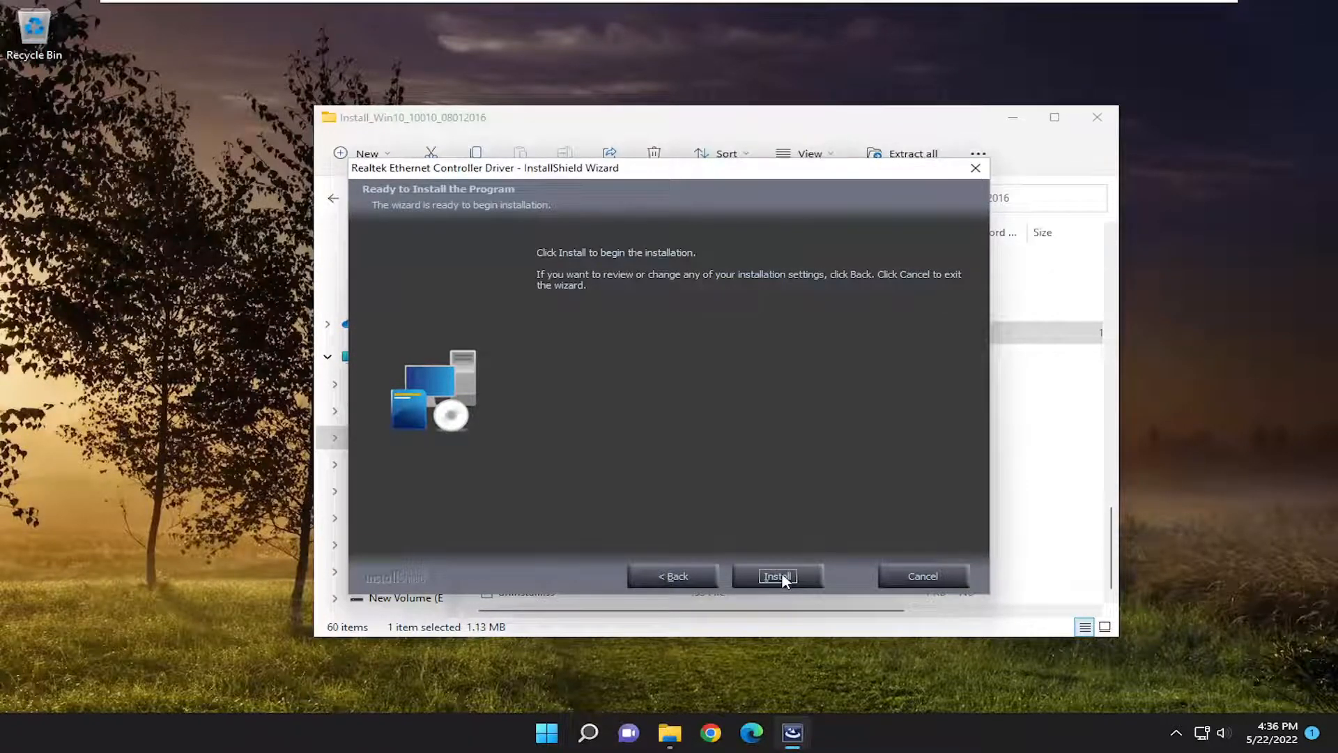
click(776, 576)
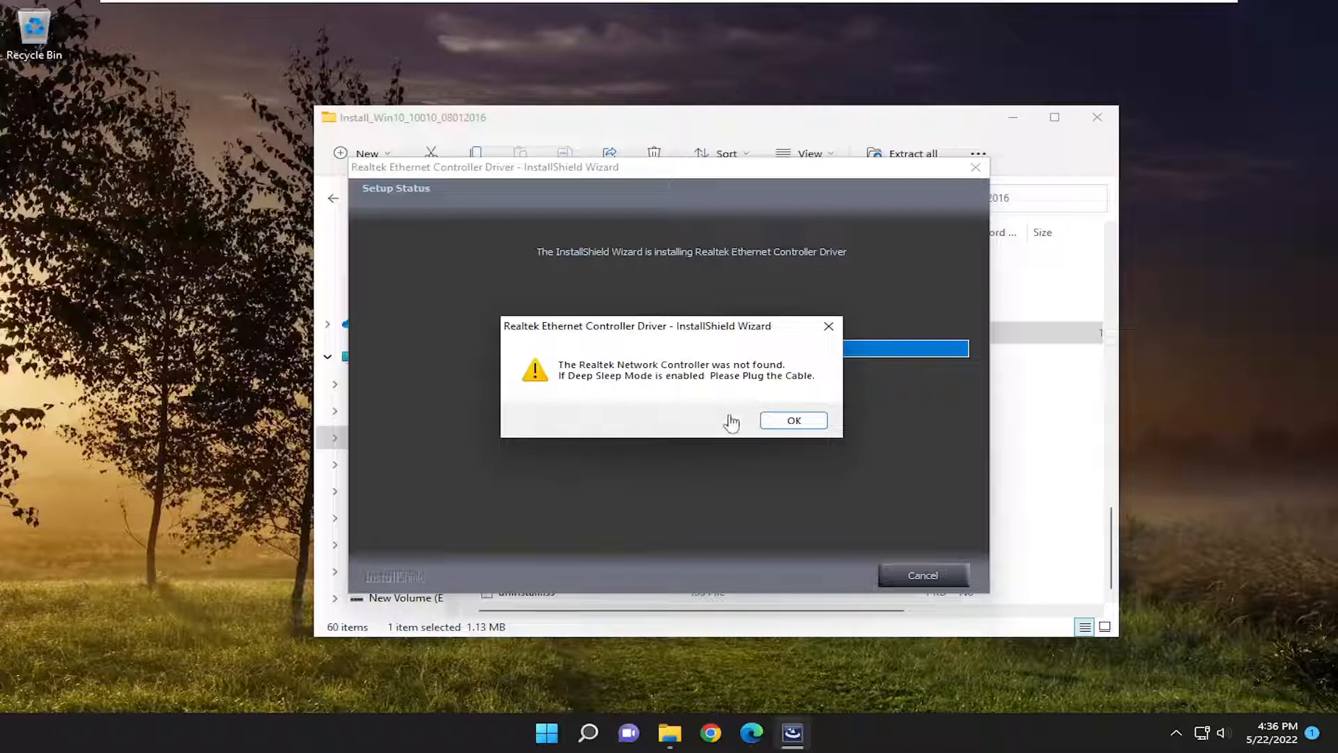
mouse_move(622, 375)
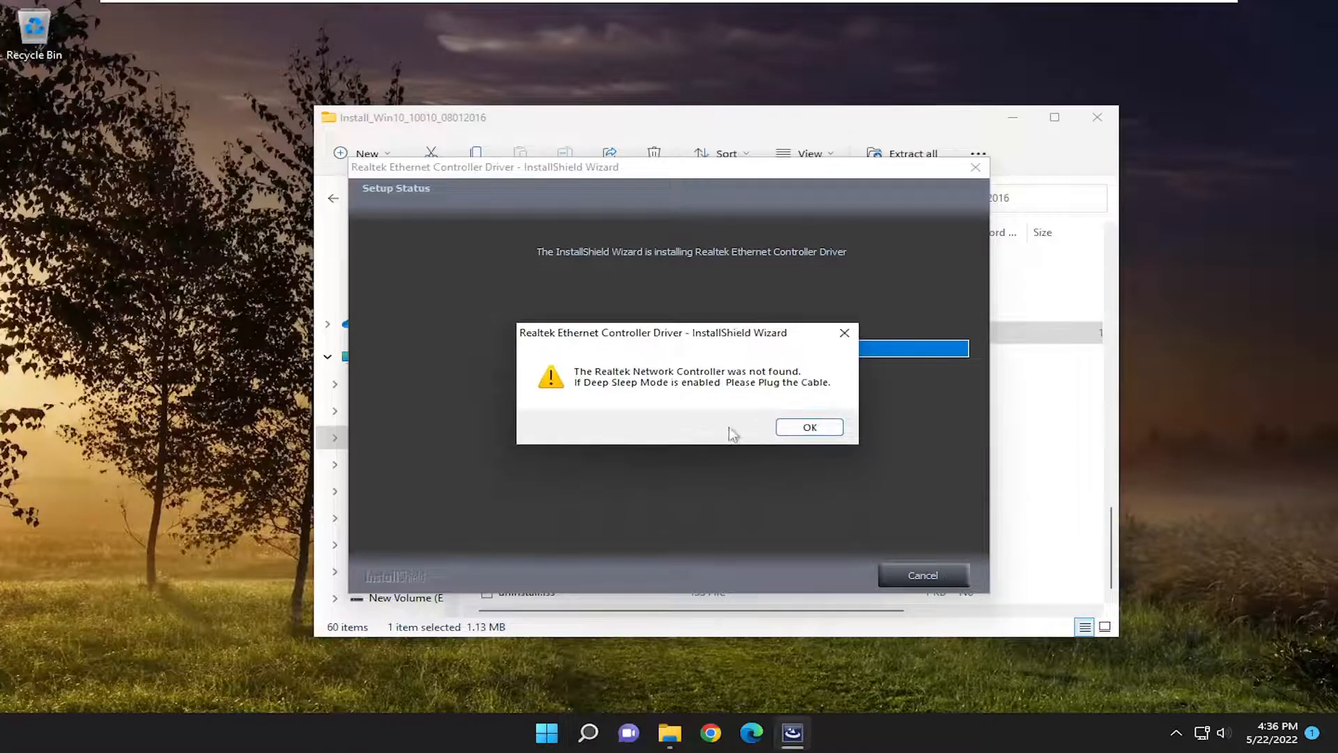
Dismiss the controller-not-found warning, finish the installer and close File Explorer to the desktop
click(809, 426)
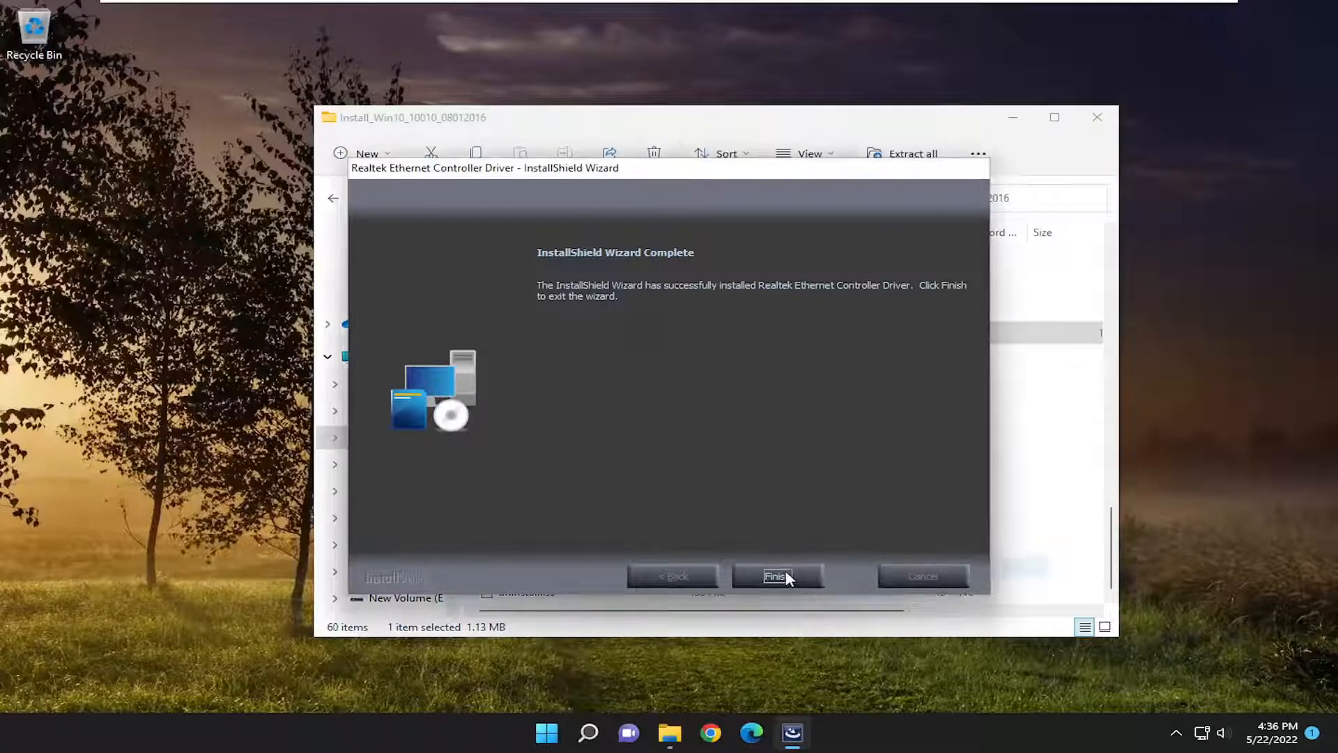
click(775, 576)
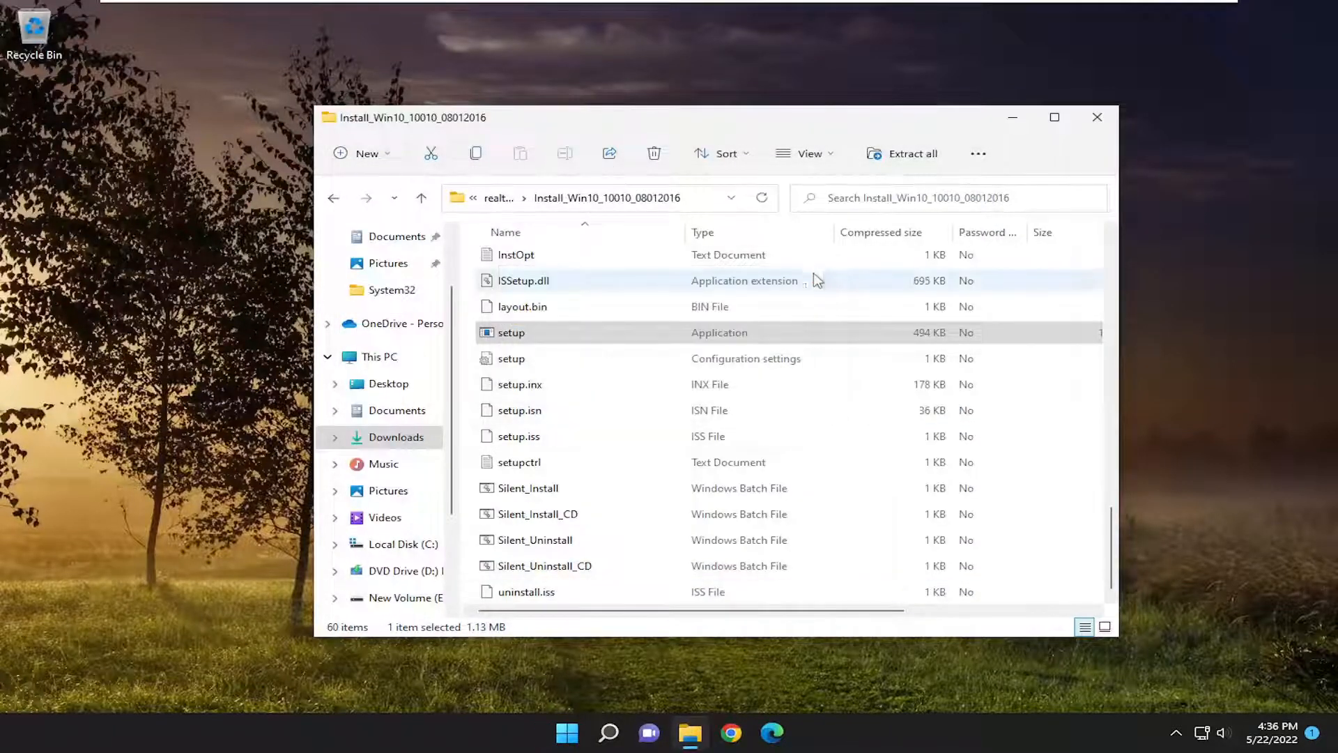
click(1097, 117)
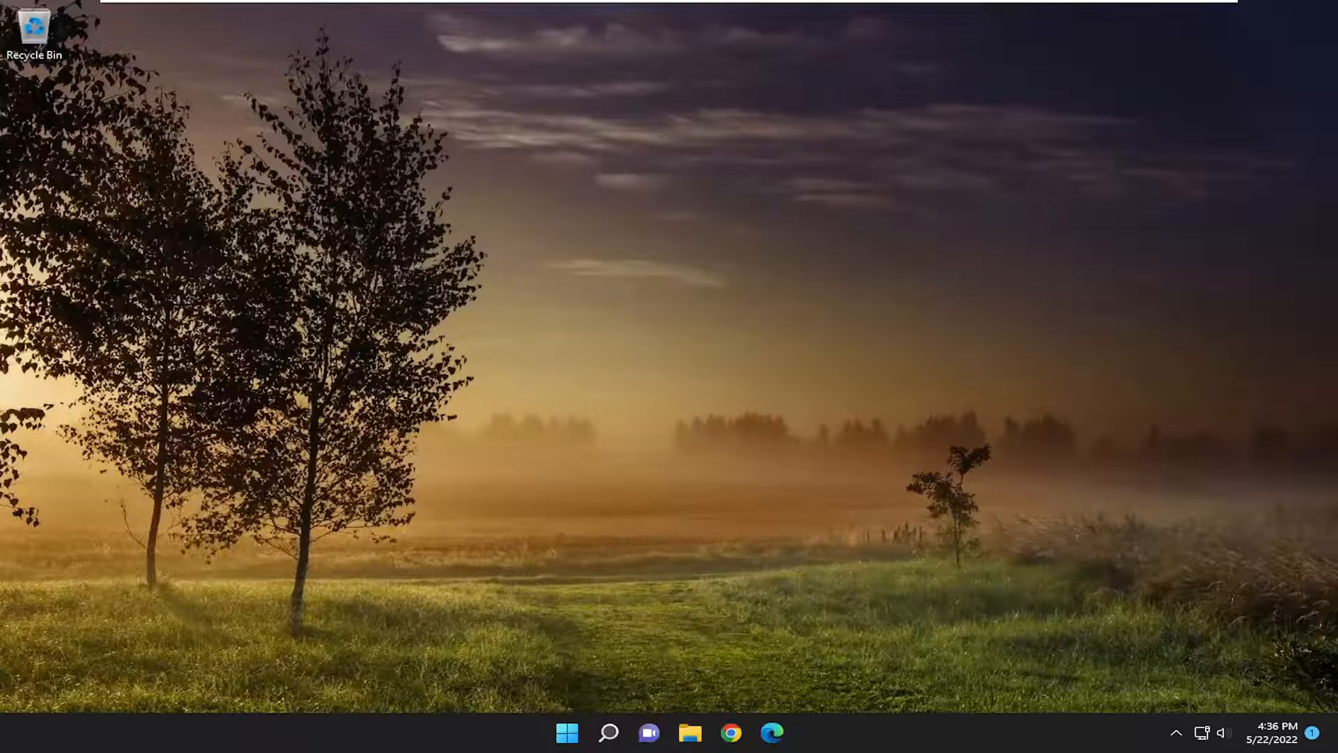